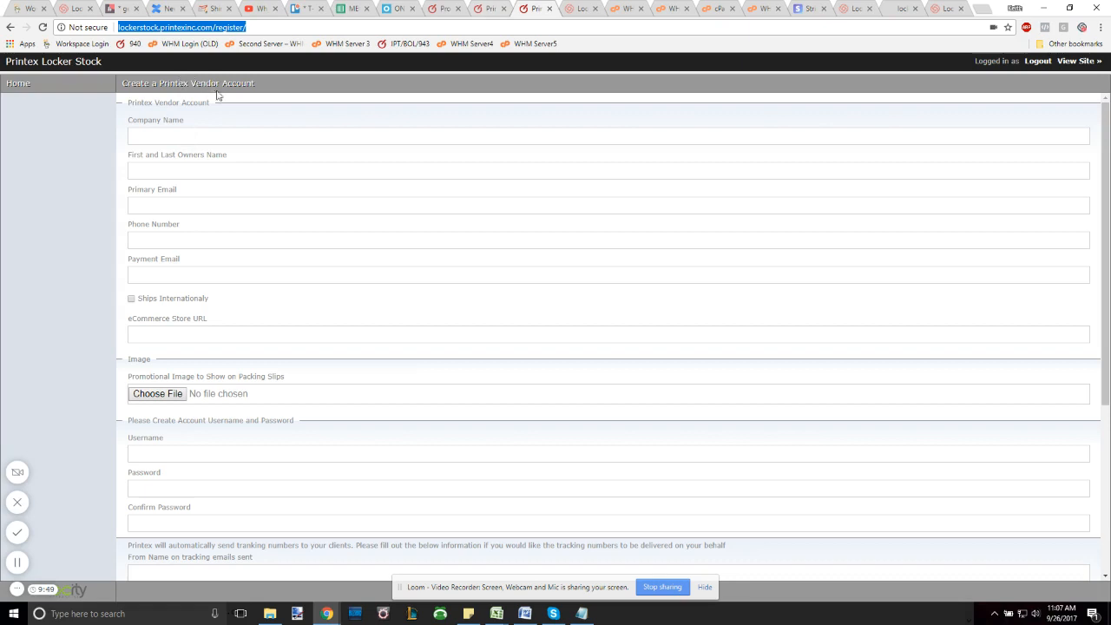
mouse_move(174, 198)
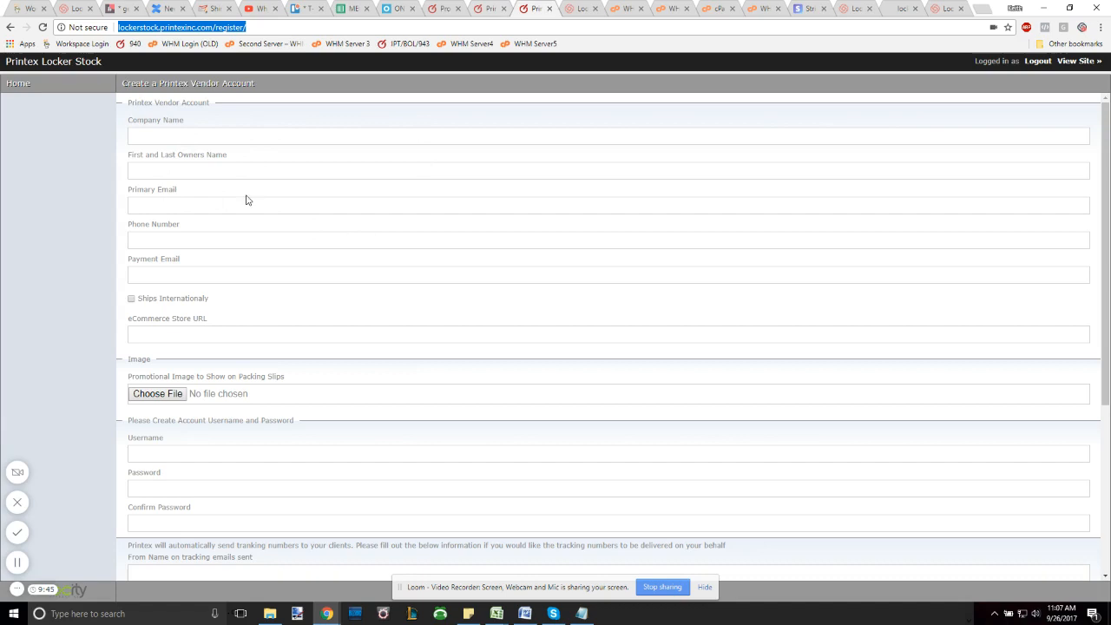
Step through Company Name, Owners Name, Primary Email, Phone and Payment Email, then check Ships Internationally.
scroll("down", 3)
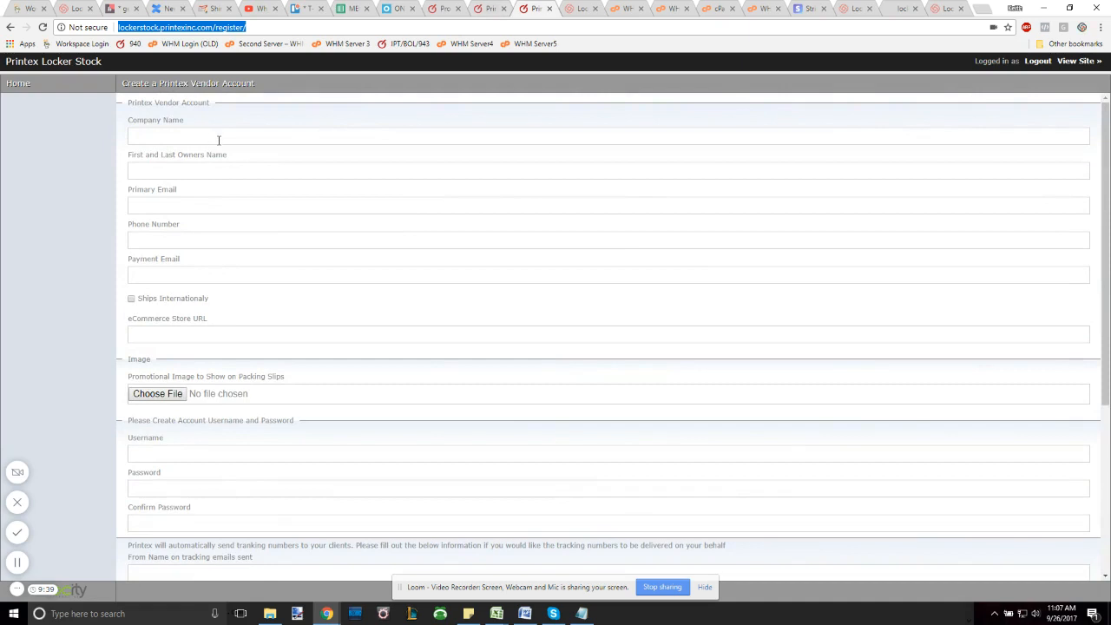
mouse_move(169, 159)
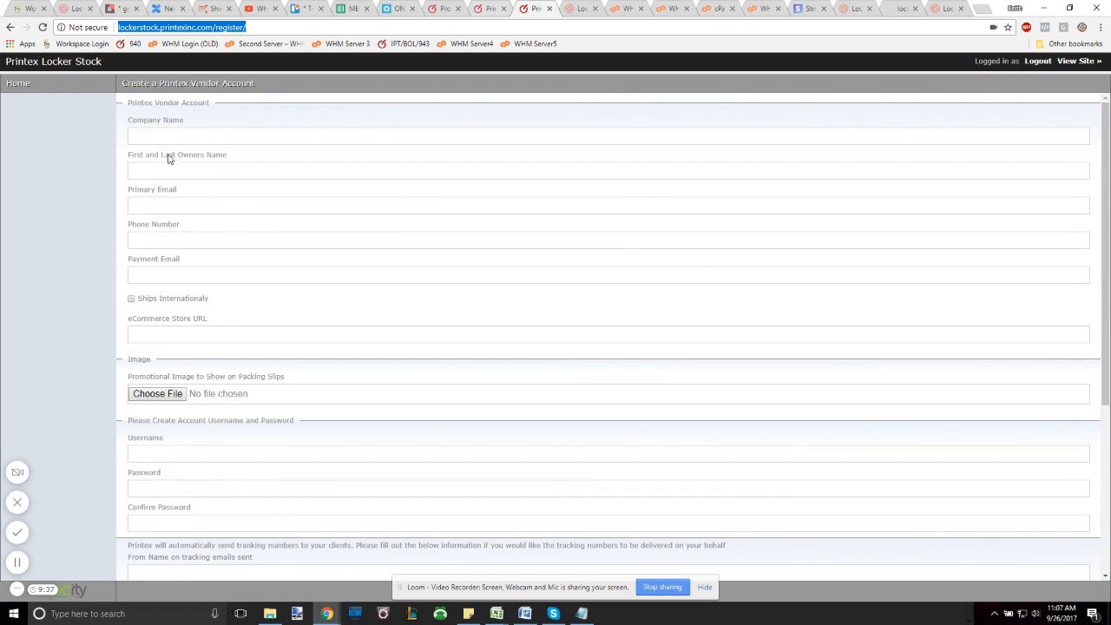
left_click(607, 135)
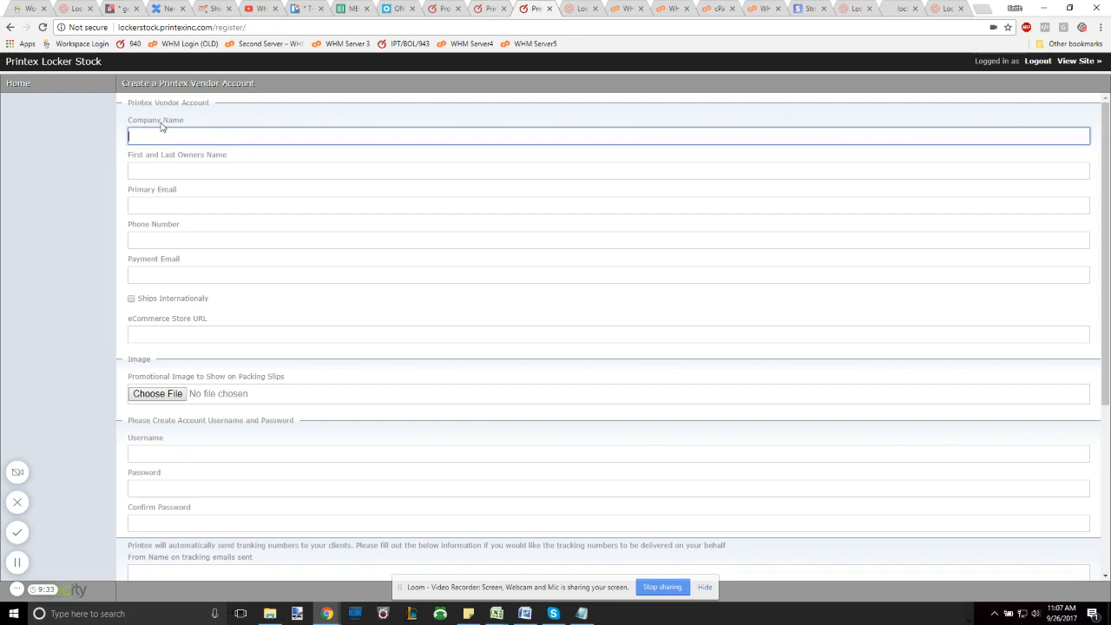
left_click(608, 170)
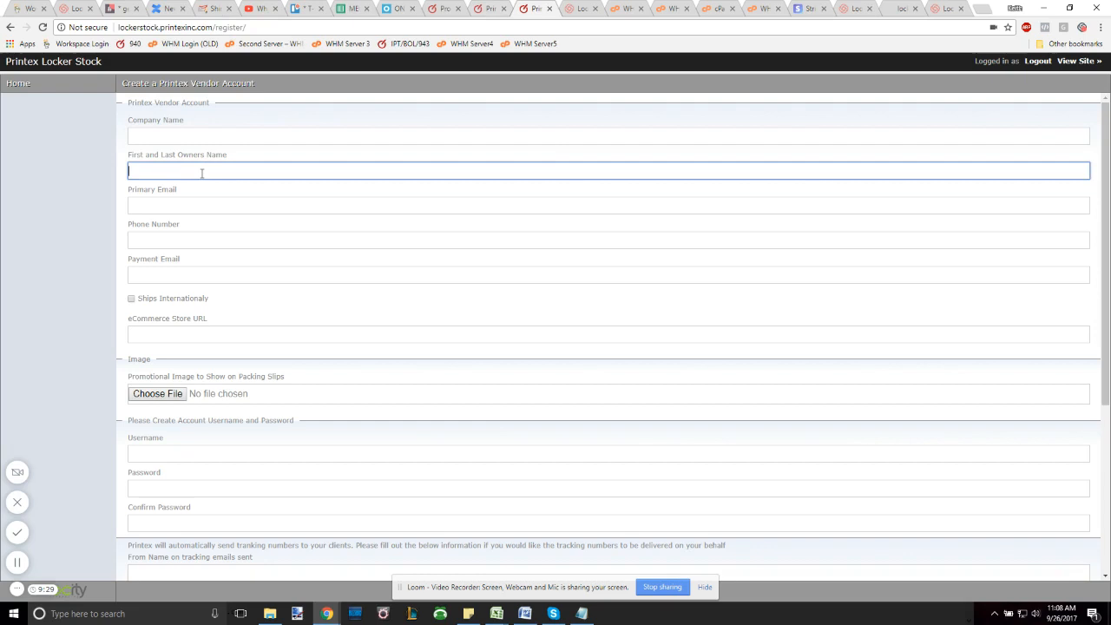
left_click(607, 206)
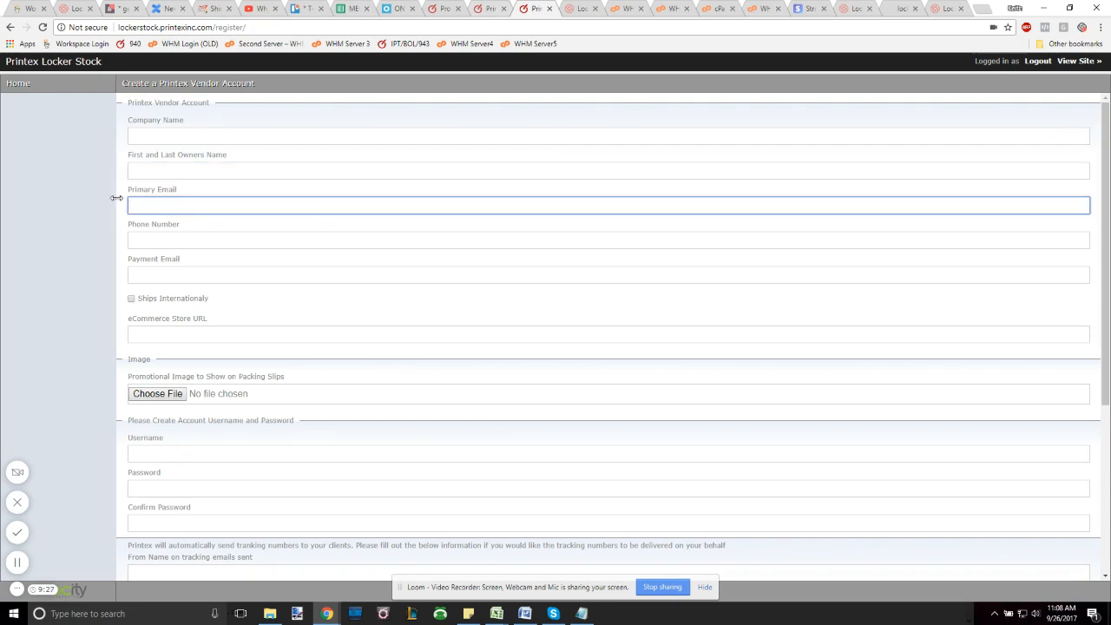
mouse_move(212, 204)
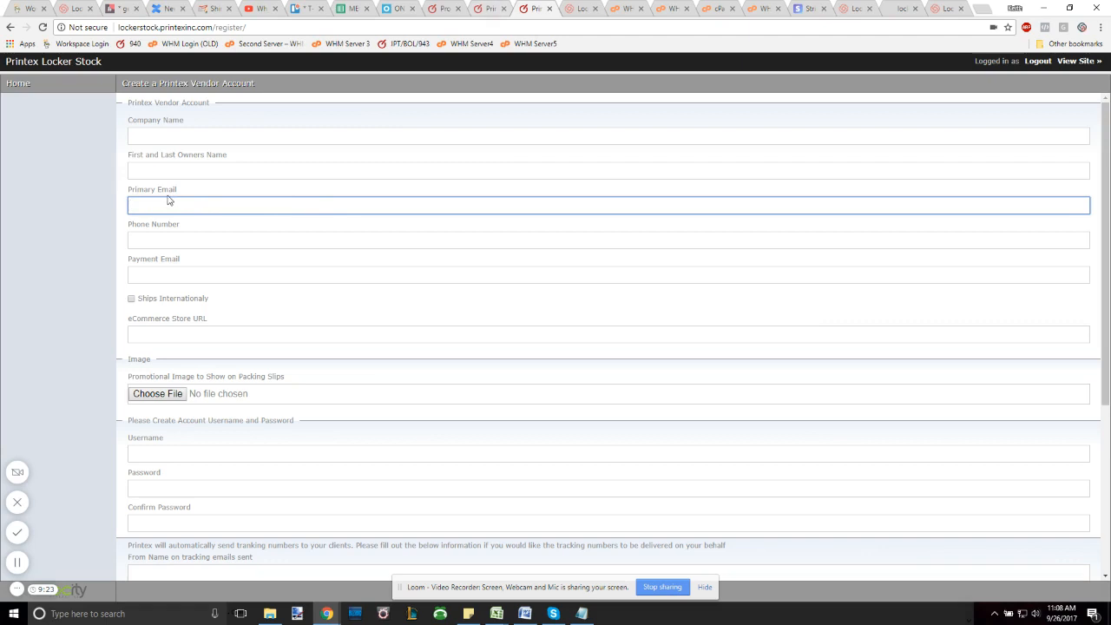
left_click(608, 240)
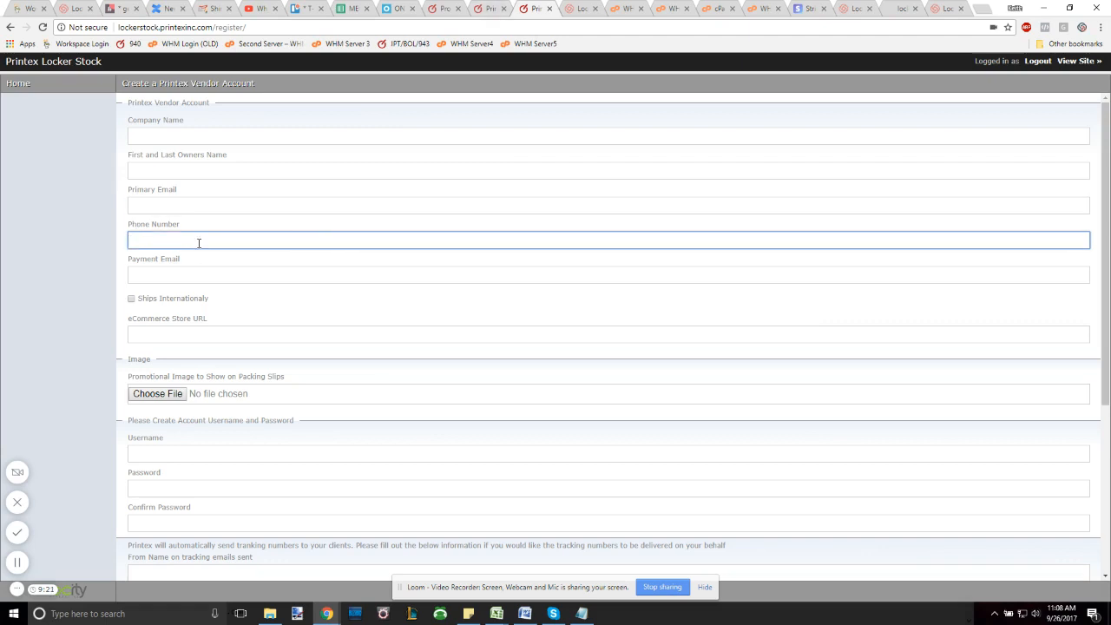
left_click(608, 274)
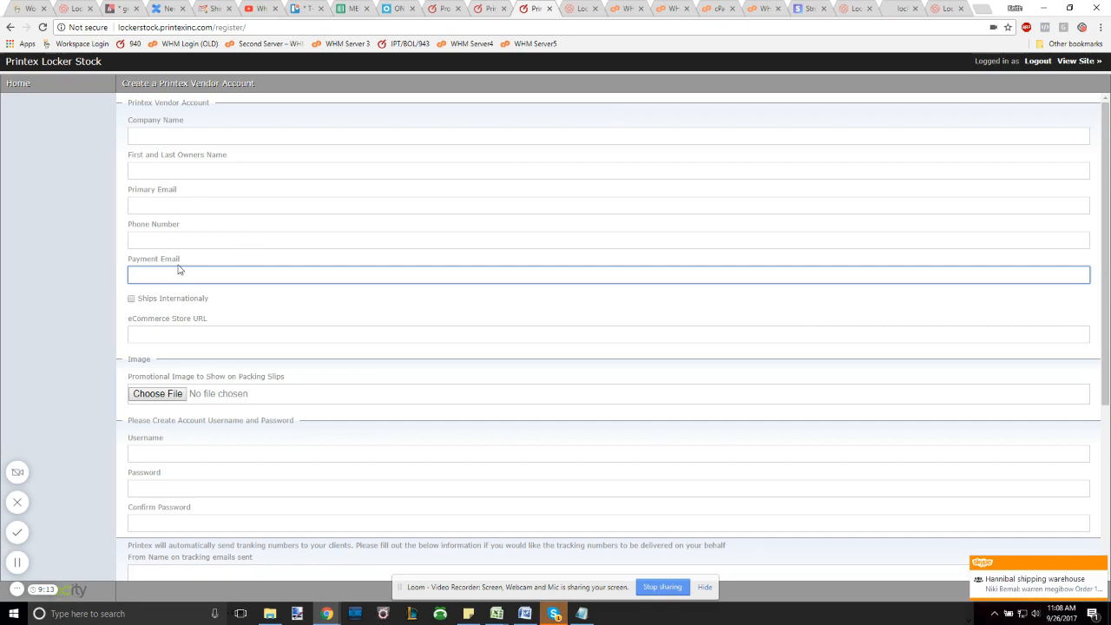
mouse_move(167, 309)
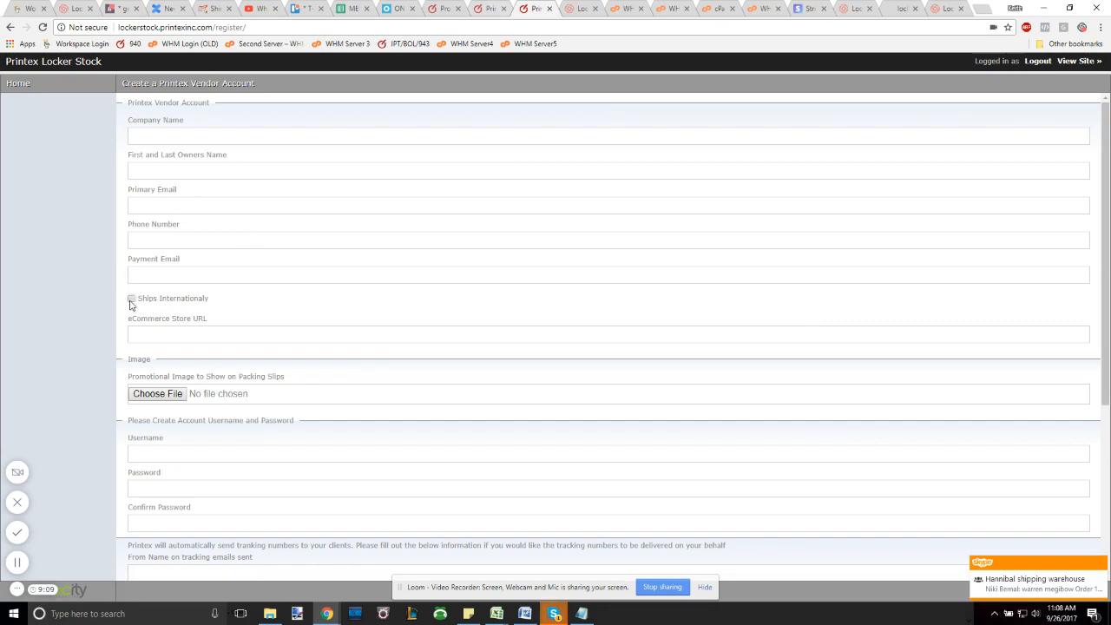
left_click(131, 299)
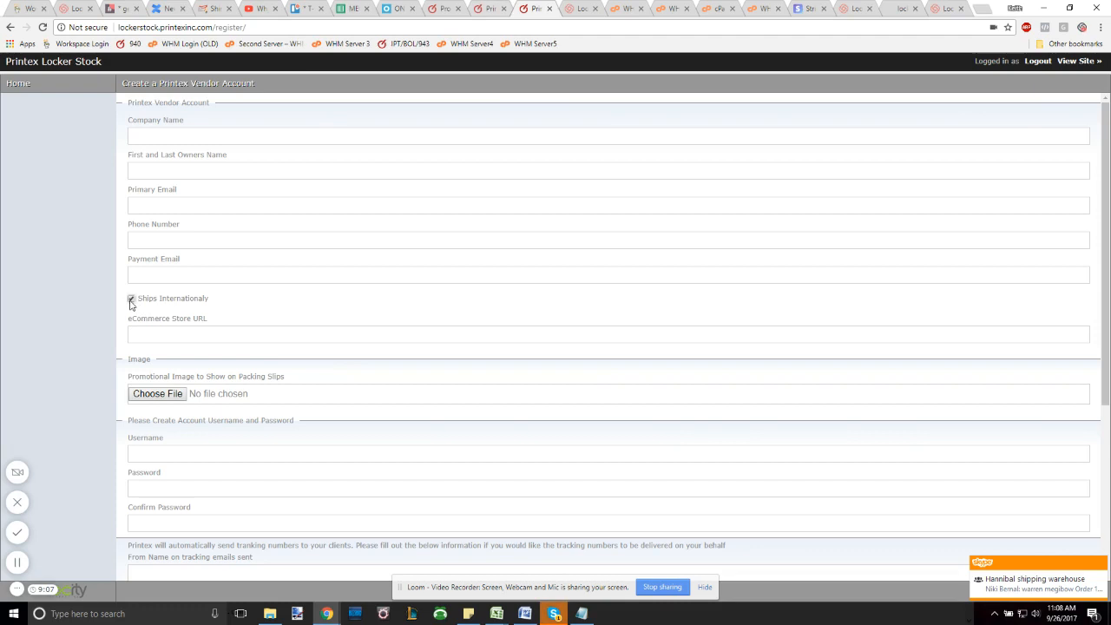
left_click(611, 334)
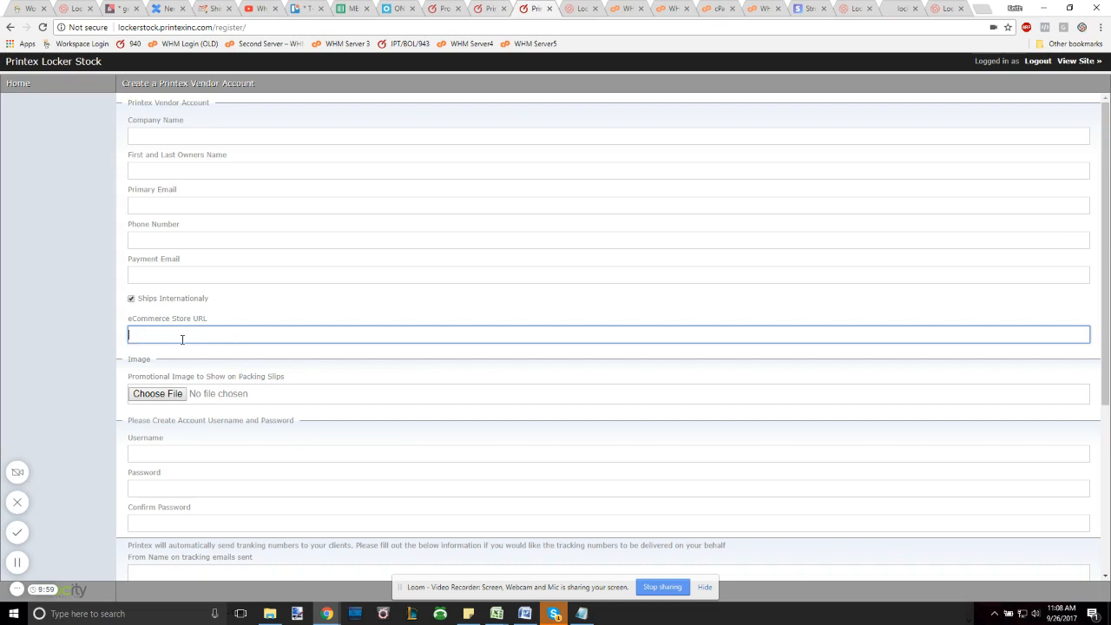
scroll("down", 3)
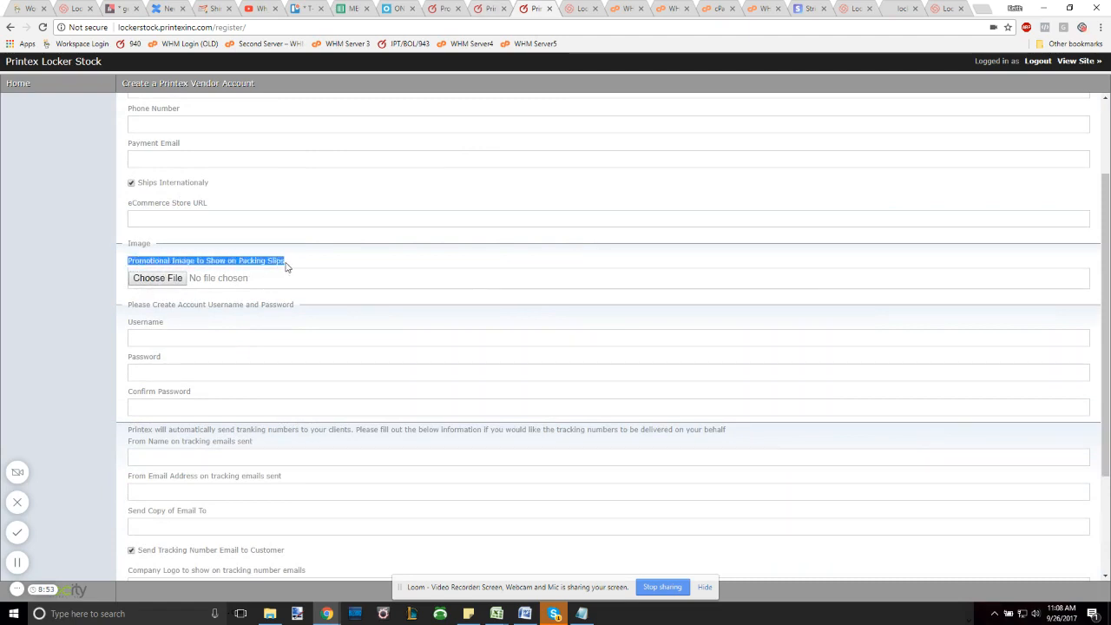
mouse_move(427, 273)
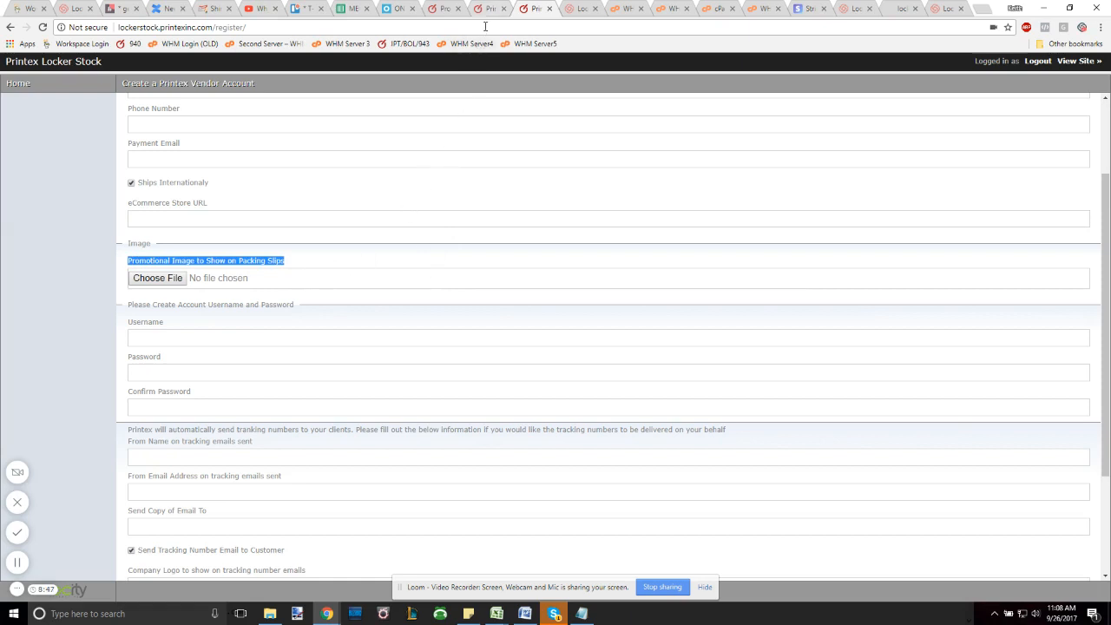
mouse_move(488, 9)
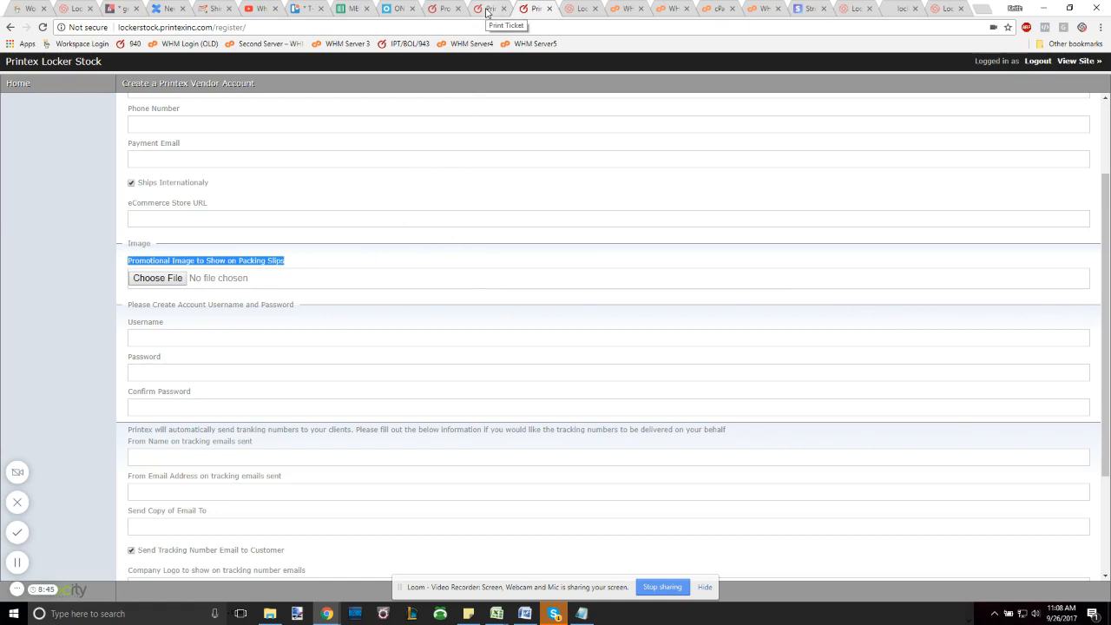
Switch to the Print Ticket tab showing a purple tee work order preview.
left_click(491, 9)
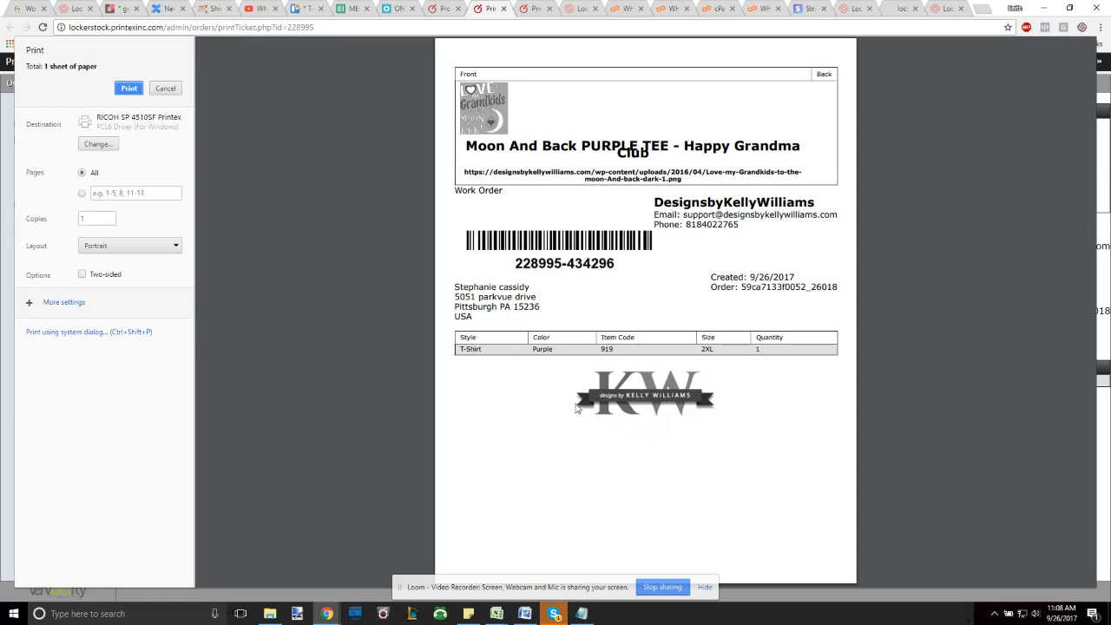
mouse_move(628, 446)
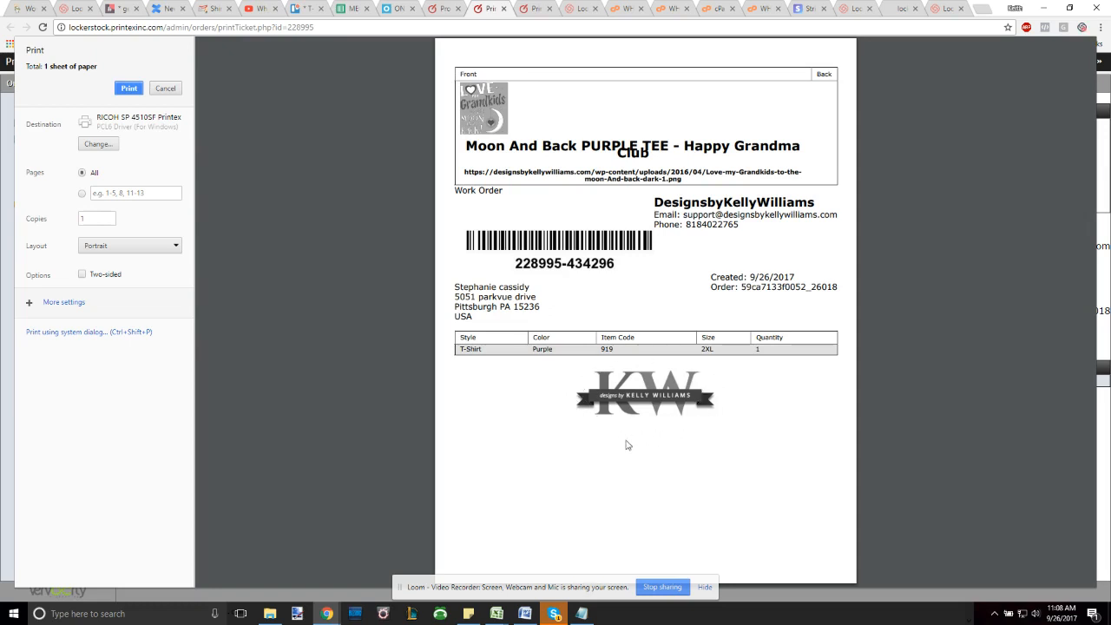
mouse_move(531, 449)
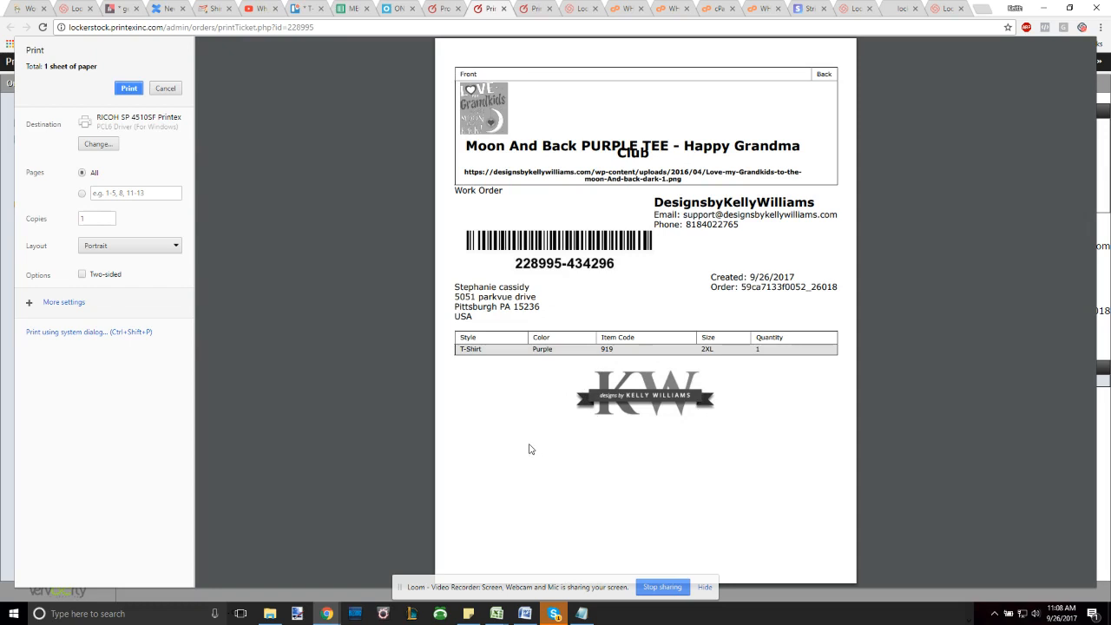
mouse_move(663, 457)
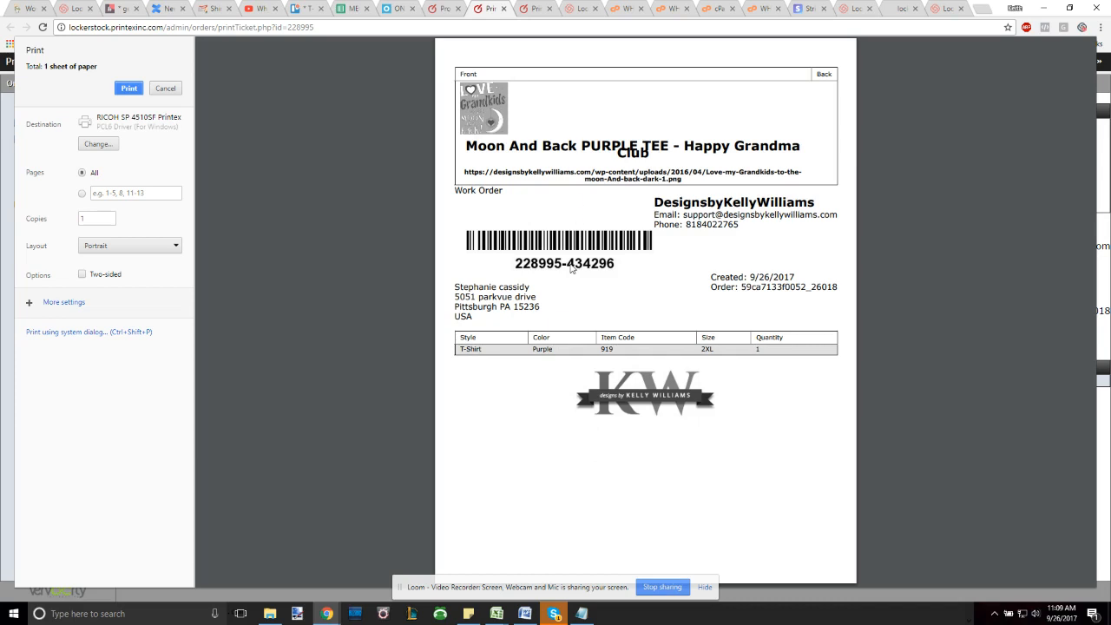
mouse_move(624, 424)
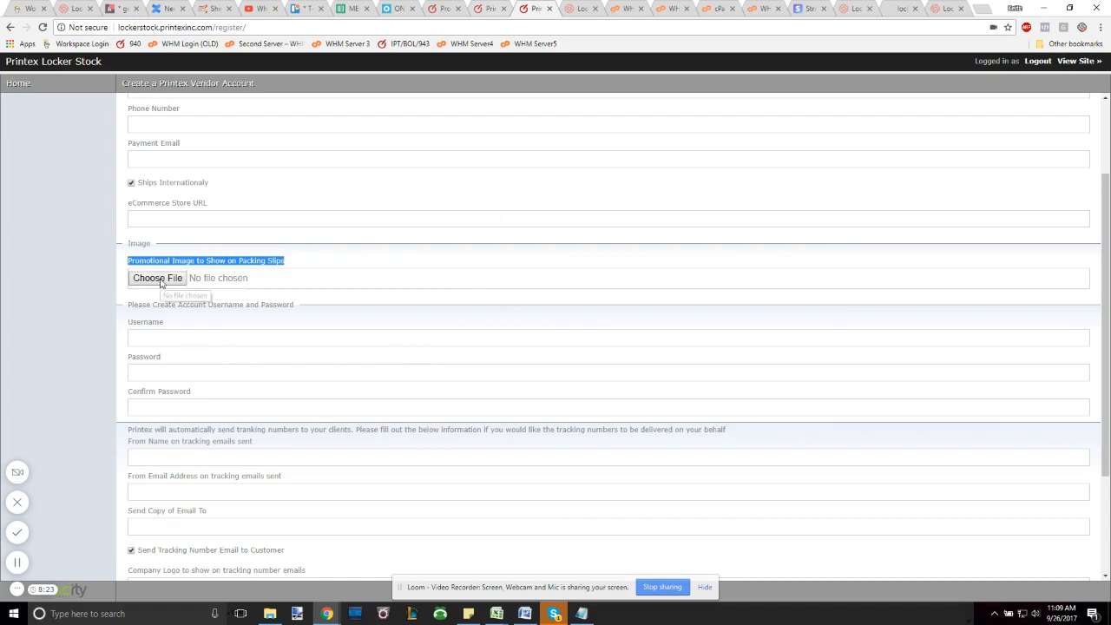
left_click(158, 278)
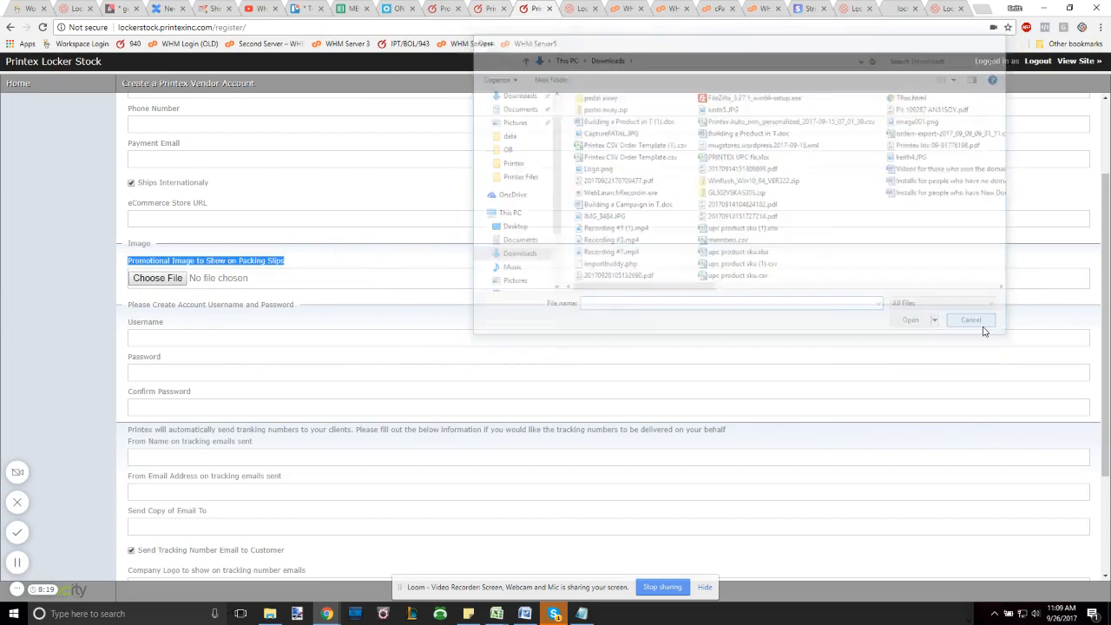
left_click(971, 319)
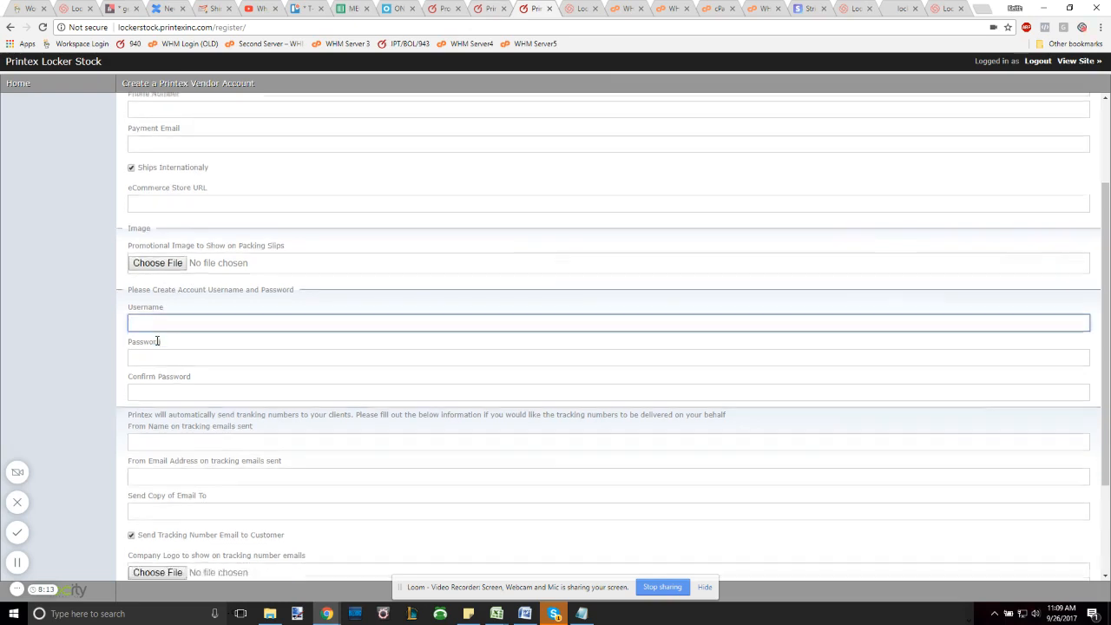
scroll("down", 3)
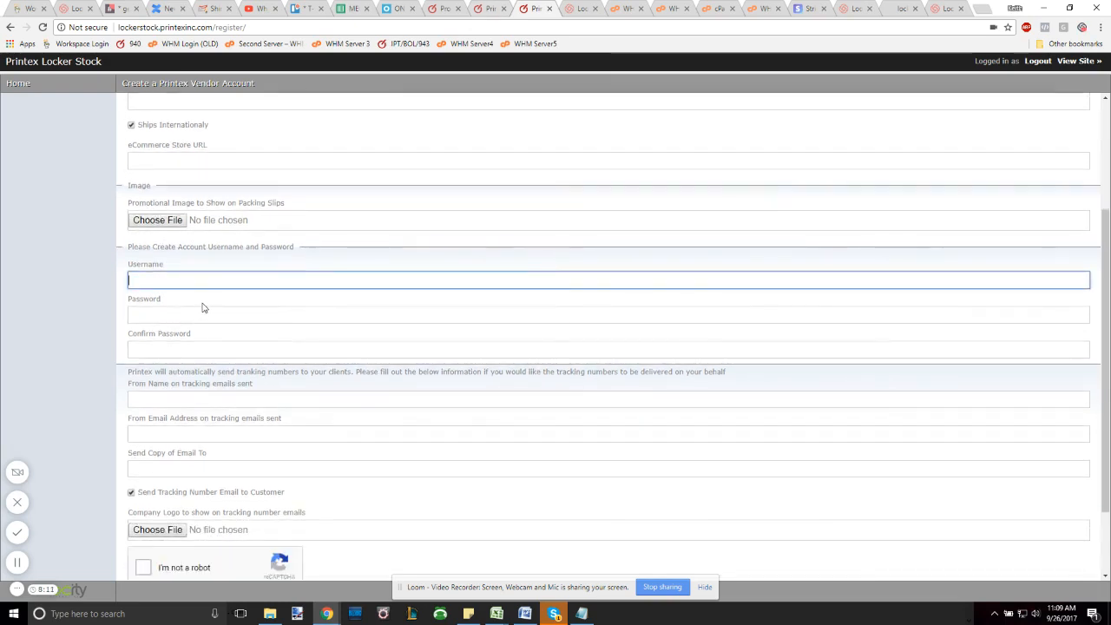
scroll("up", 3)
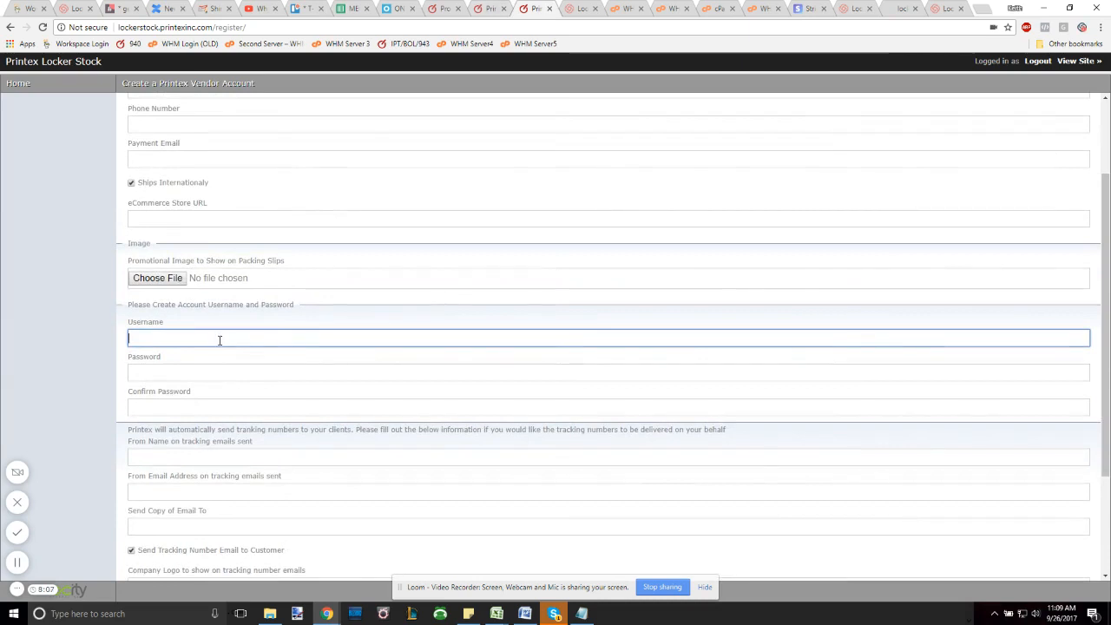
mouse_move(242, 338)
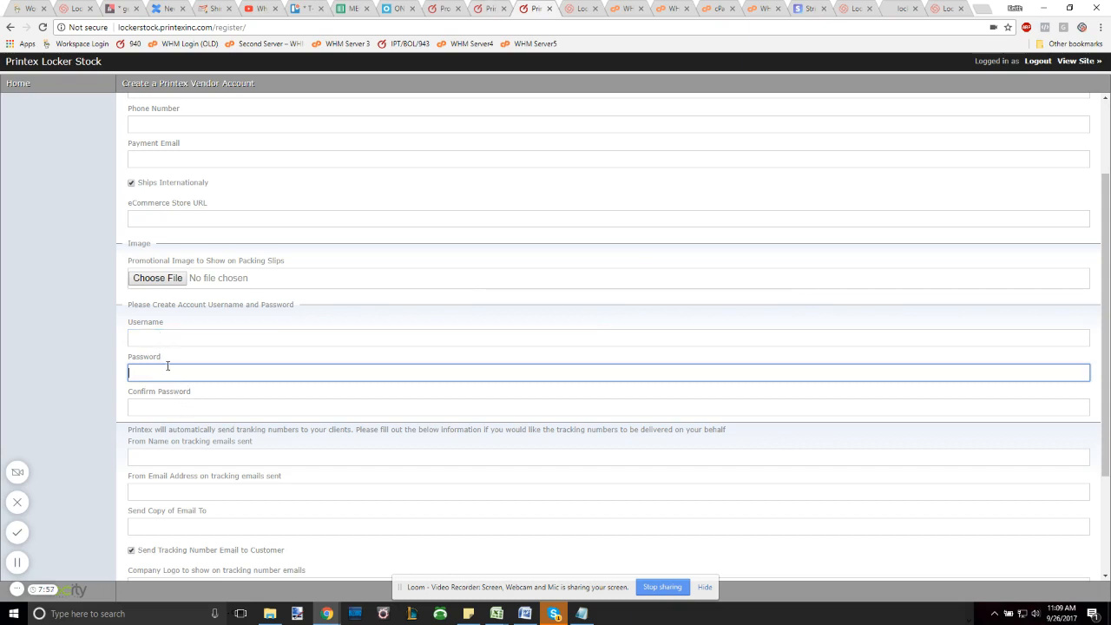
scroll("down", 3)
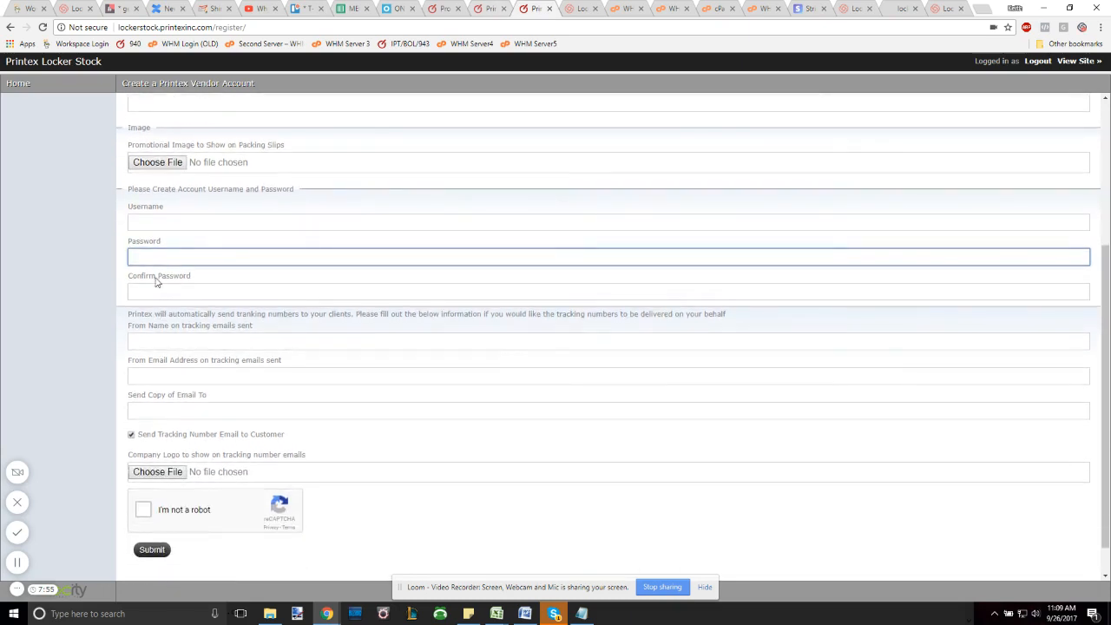
left_click(608, 291)
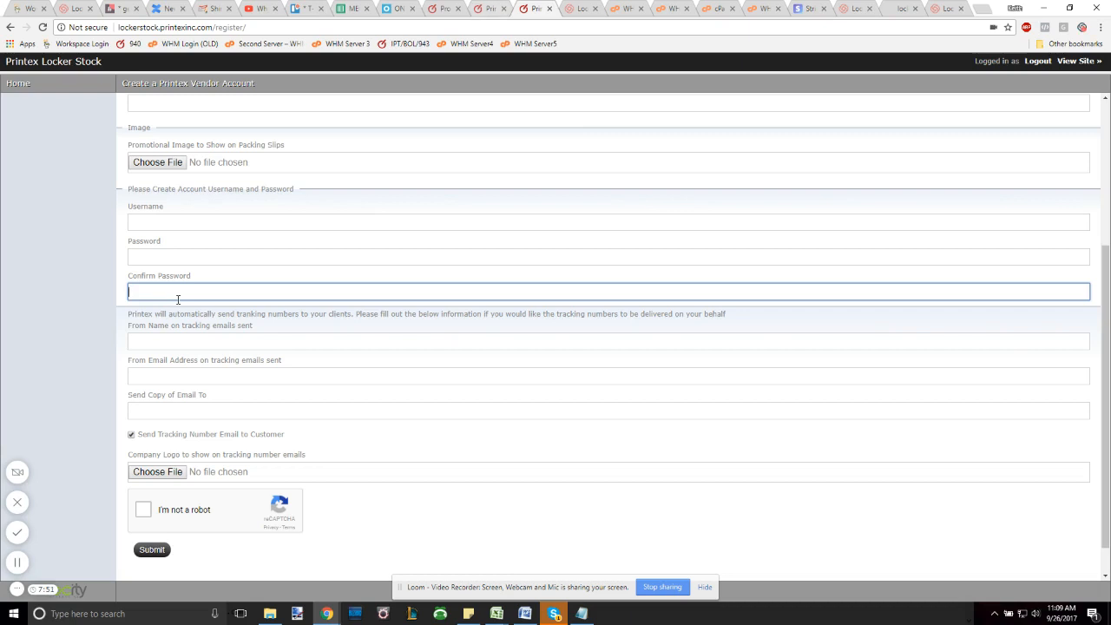
left_click(608, 340)
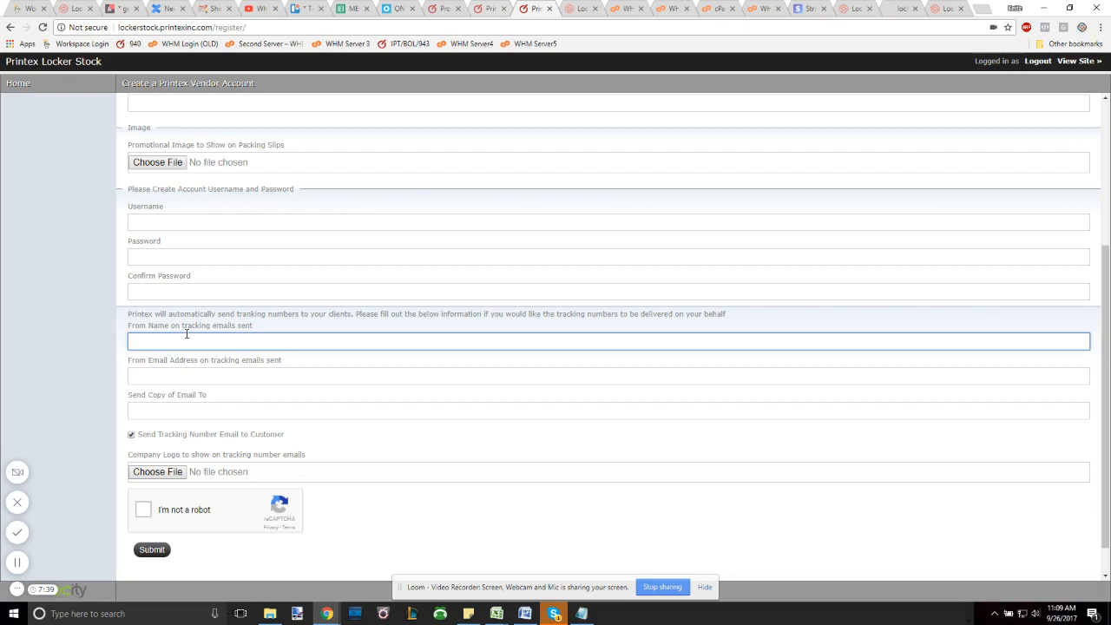
mouse_move(269, 399)
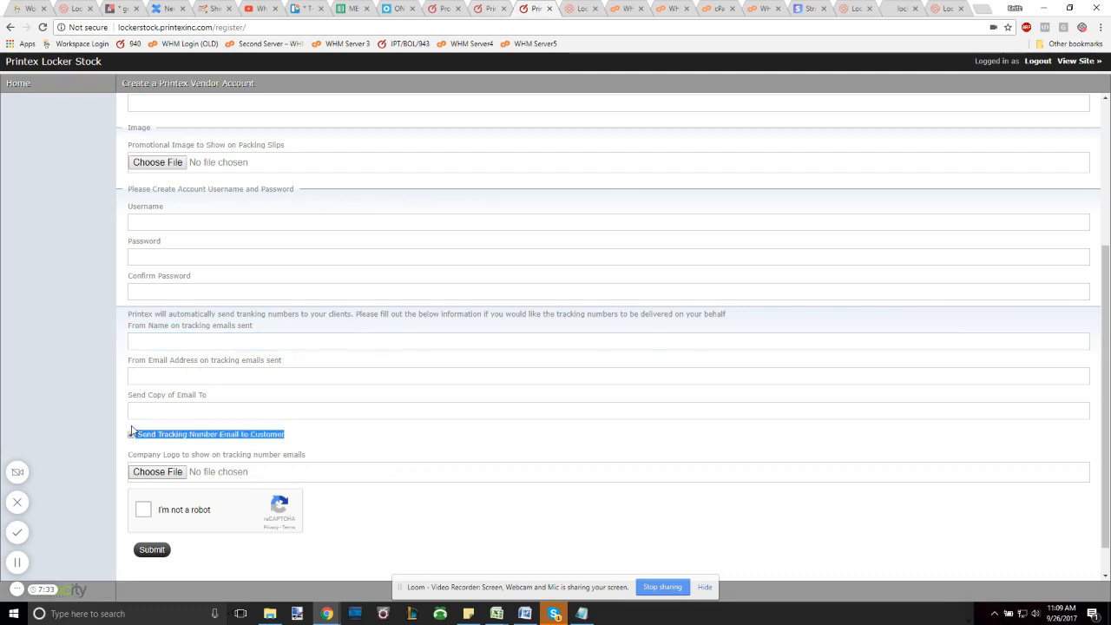
left_click(130, 435)
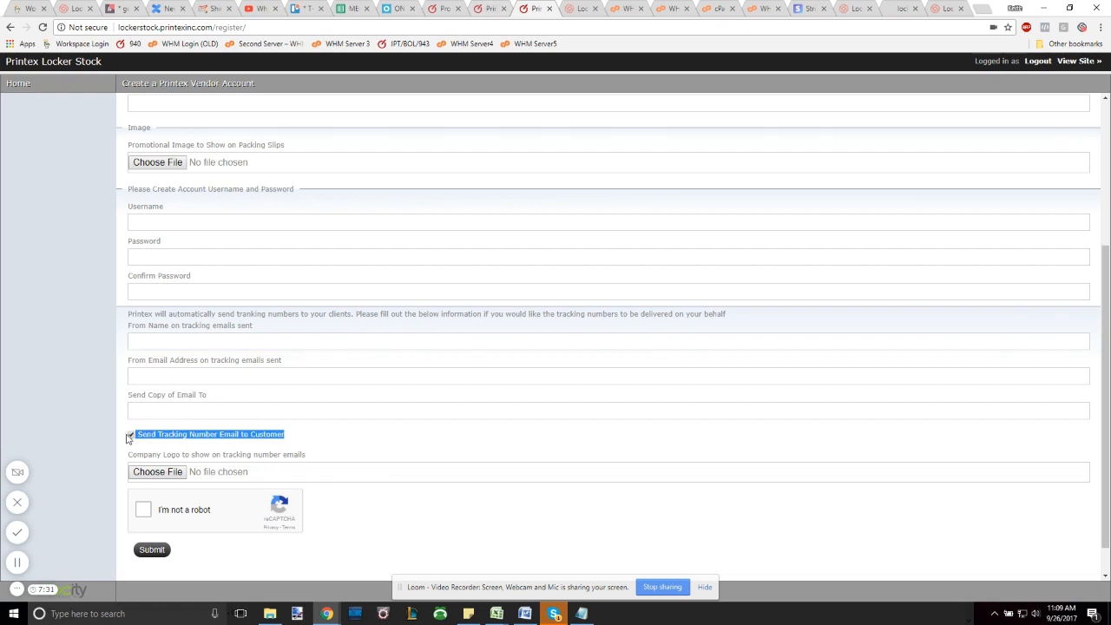
left_click(131, 434)
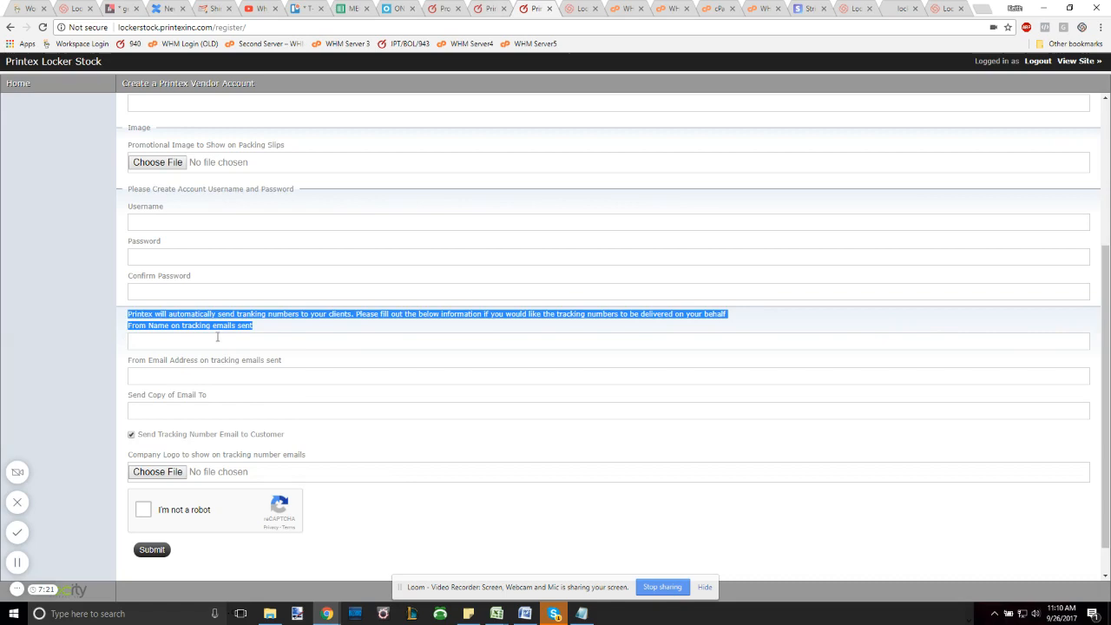
scroll("up", 3)
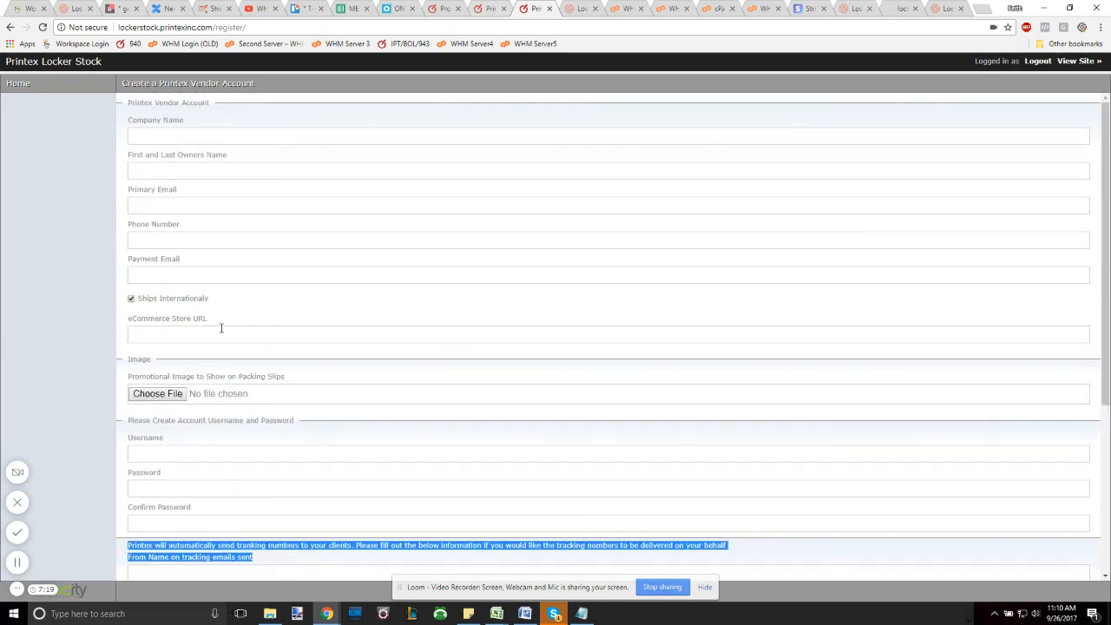
mouse_move(98, 116)
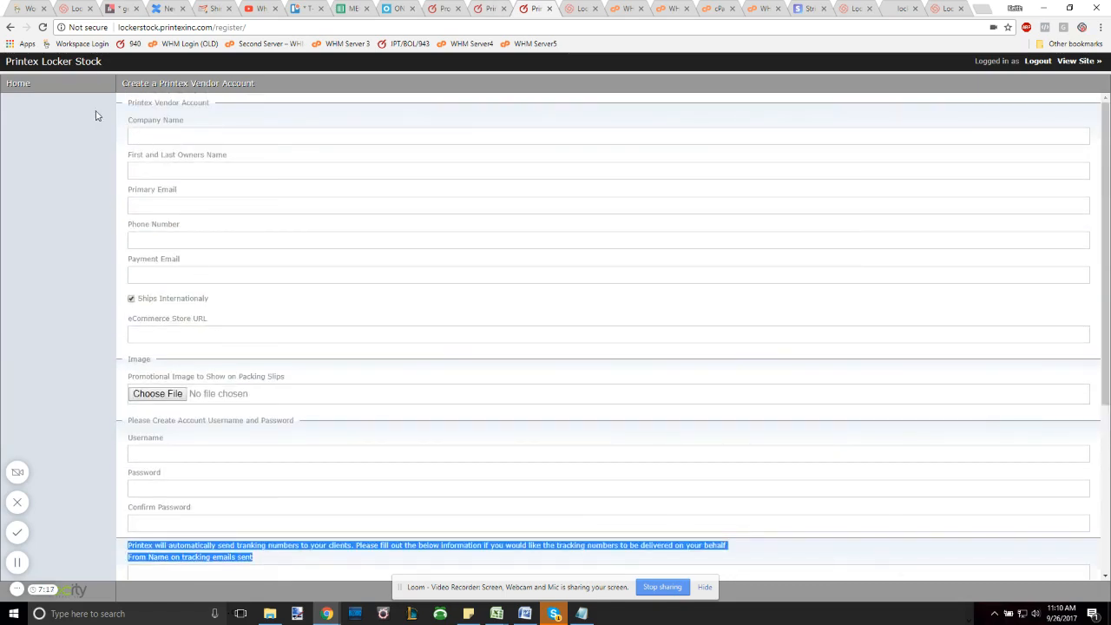
scroll("down", 3)
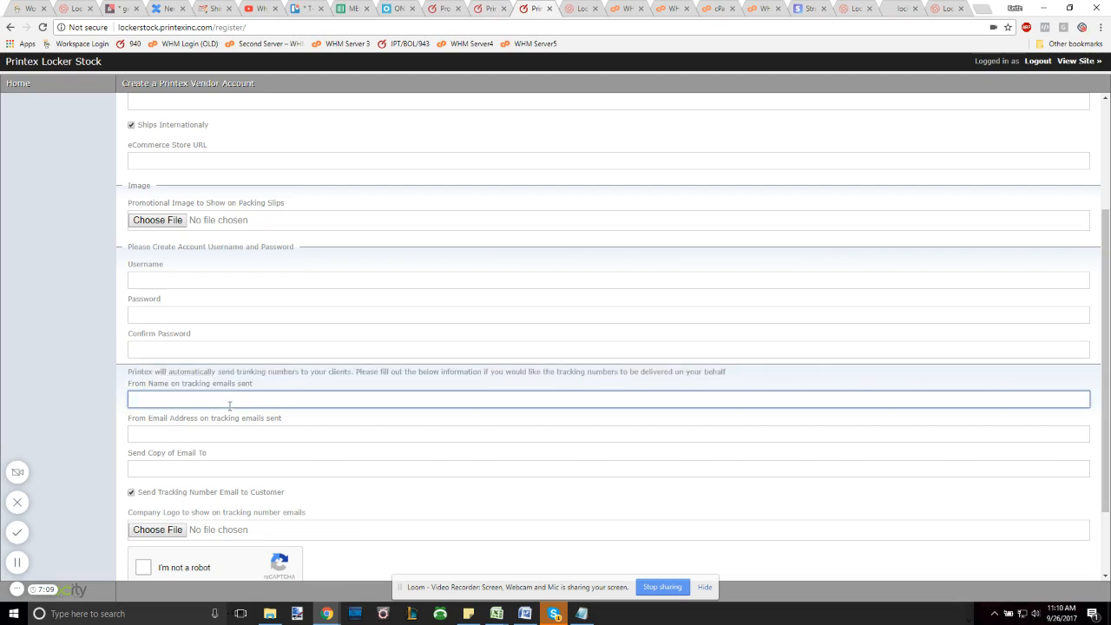
mouse_move(161, 417)
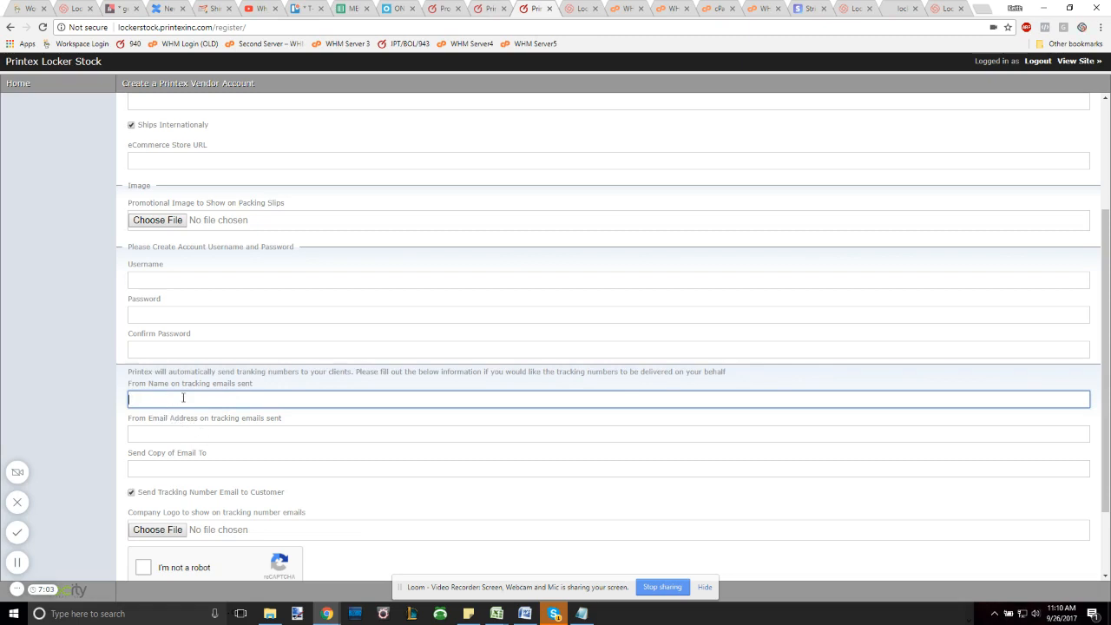
left_click(608, 433)
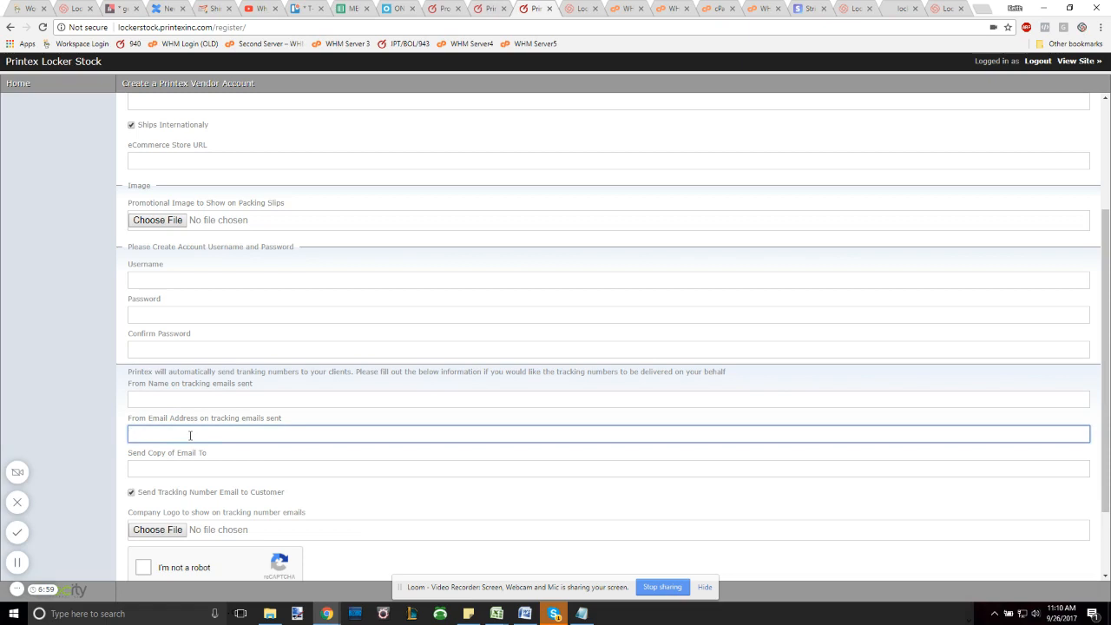
left_click(608, 399)
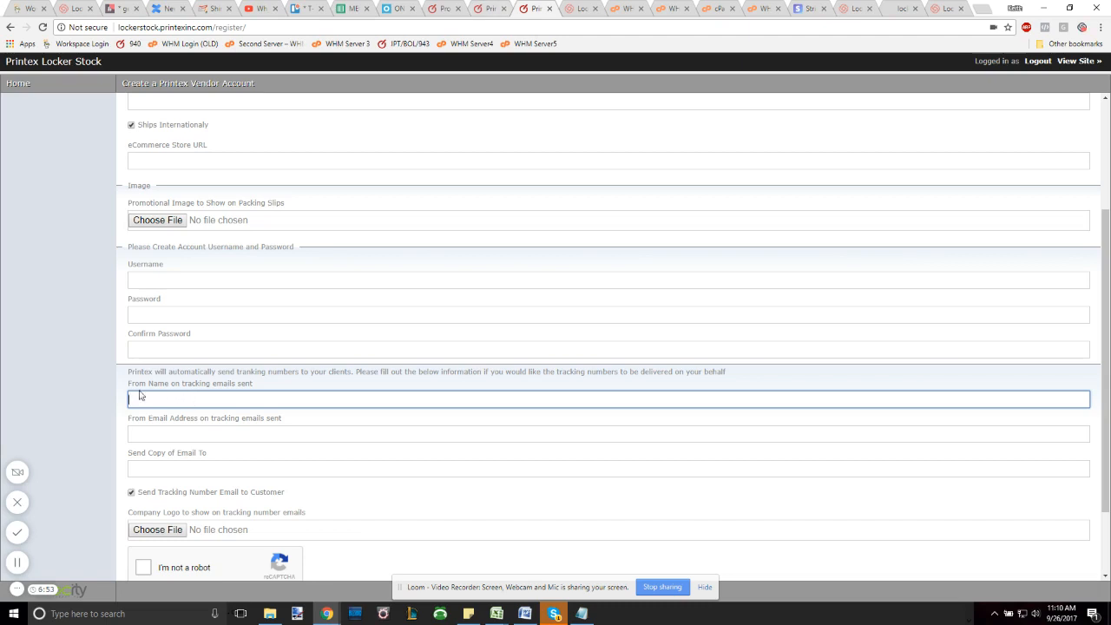
mouse_move(149, 396)
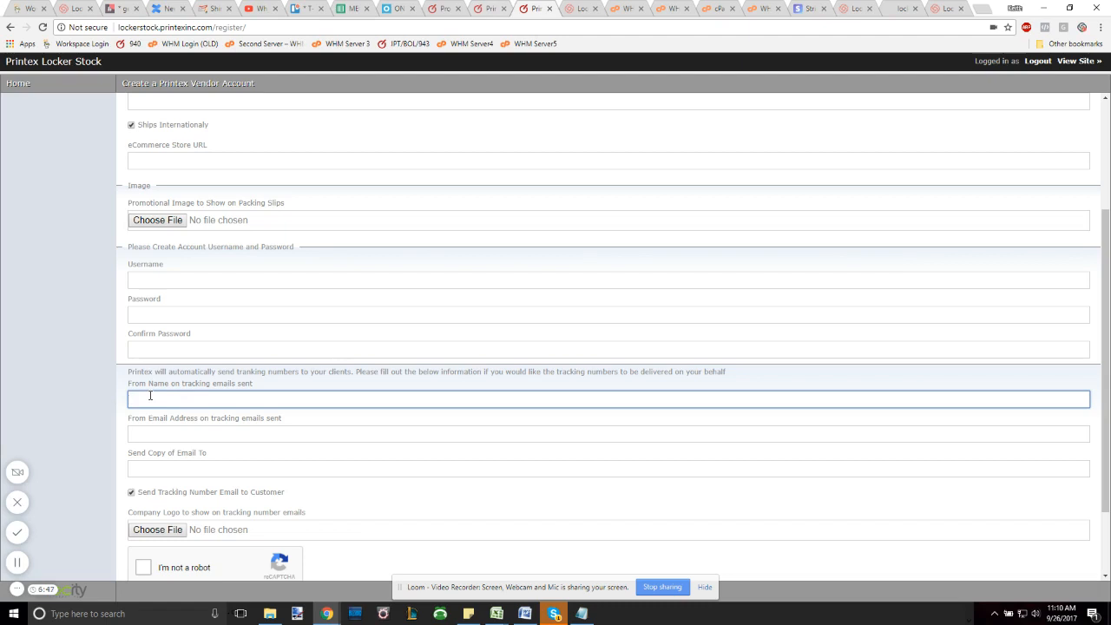
mouse_move(189, 457)
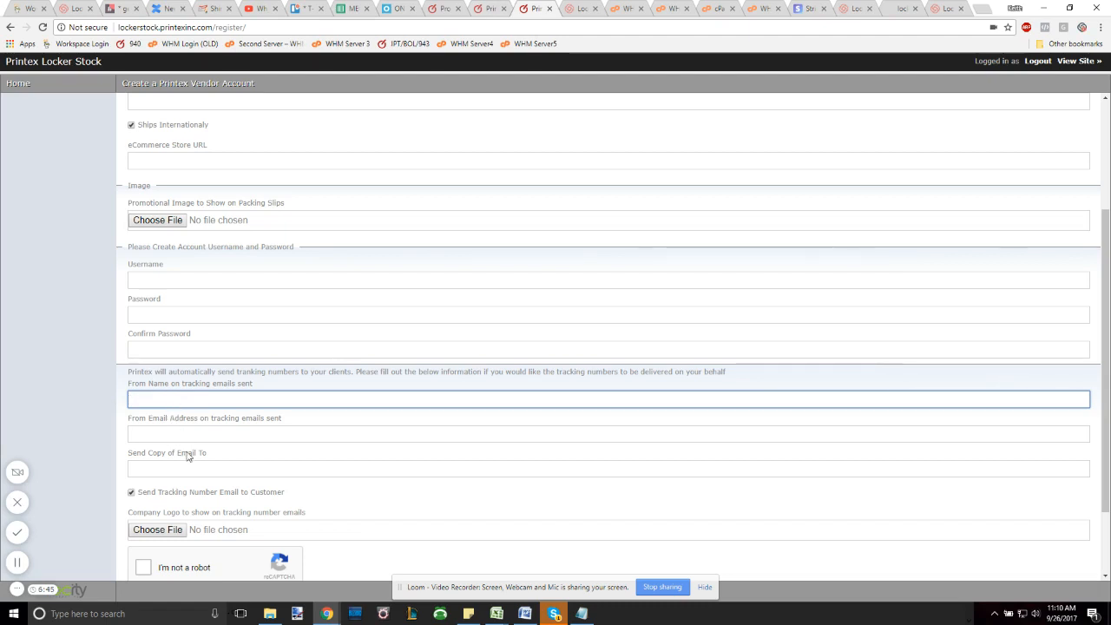
scroll("down", 3)
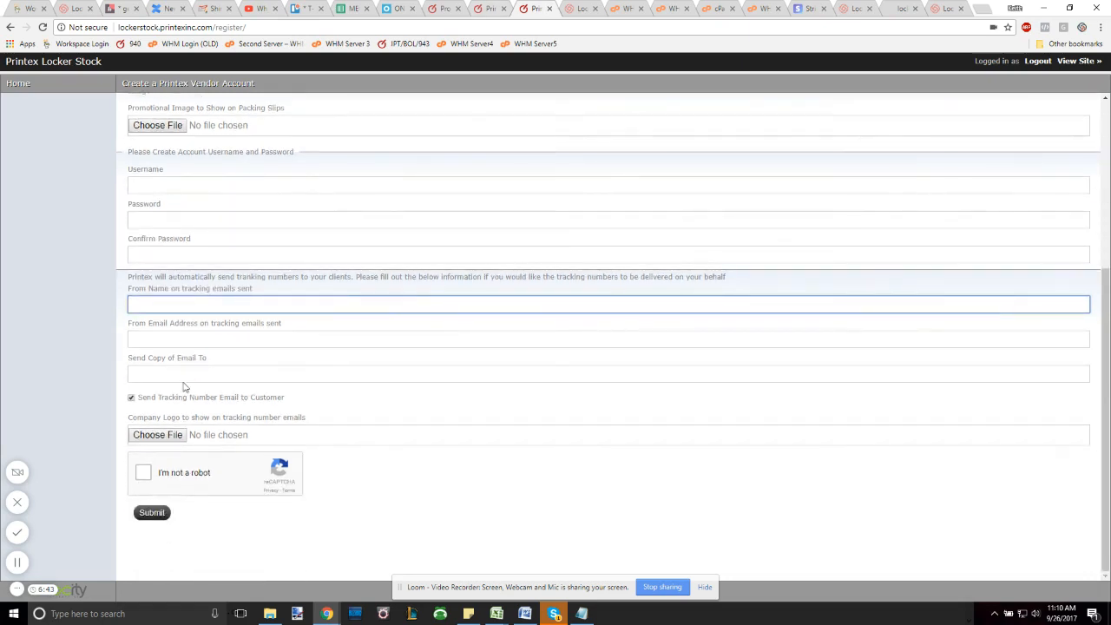
left_click(608, 373)
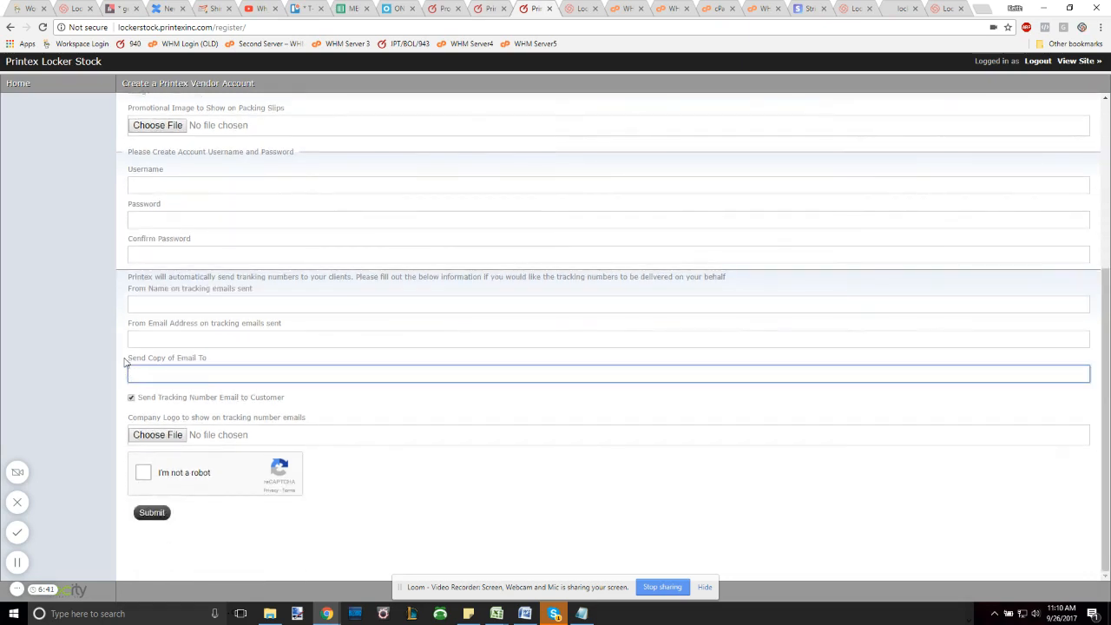
double_click(167, 358)
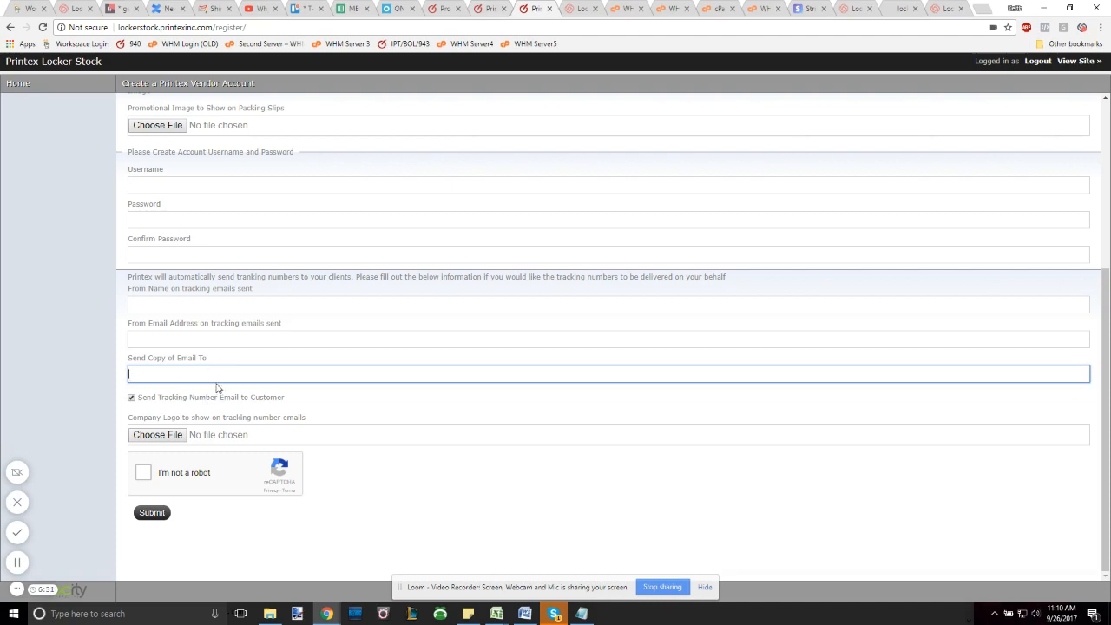
mouse_move(202, 418)
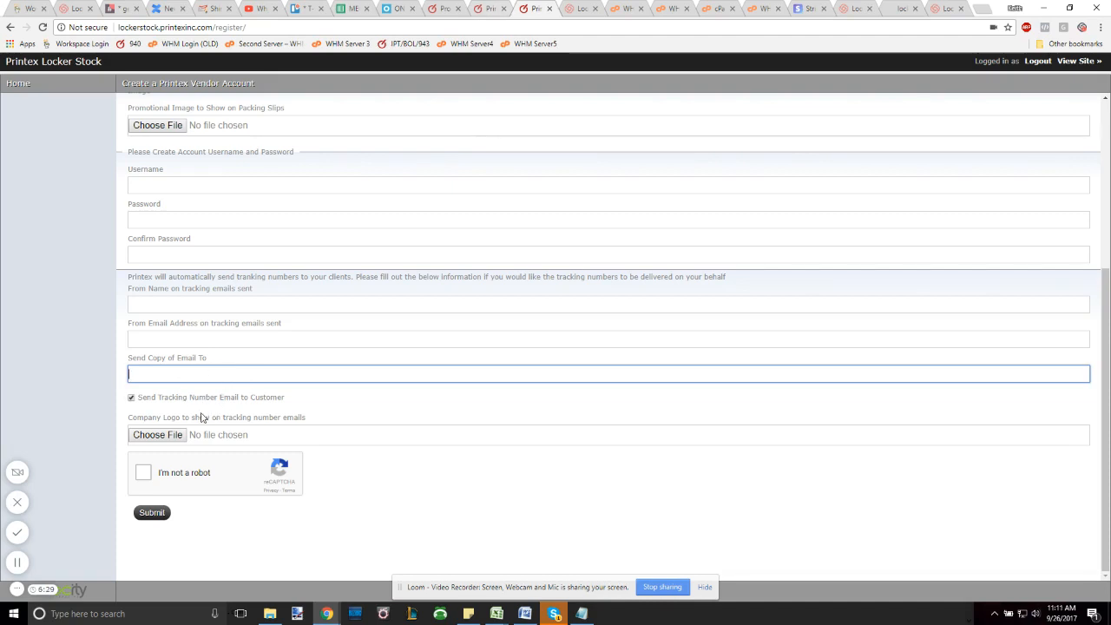
mouse_move(161, 422)
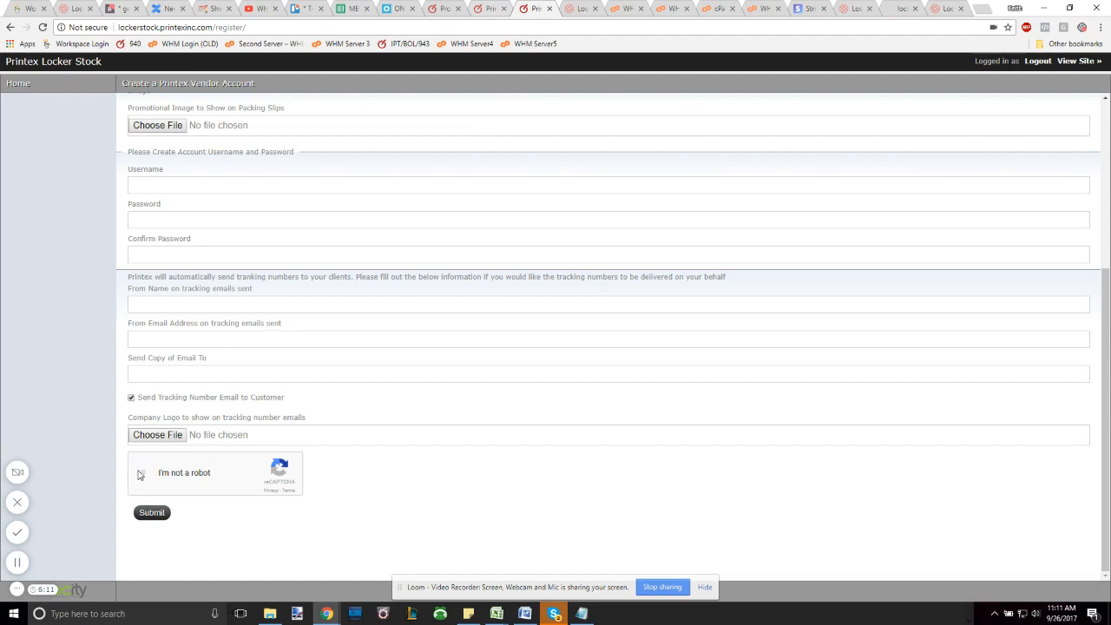
Check the reCAPTCHA 'I'm not a robot' box and return to the form's top.
left_click(145, 472)
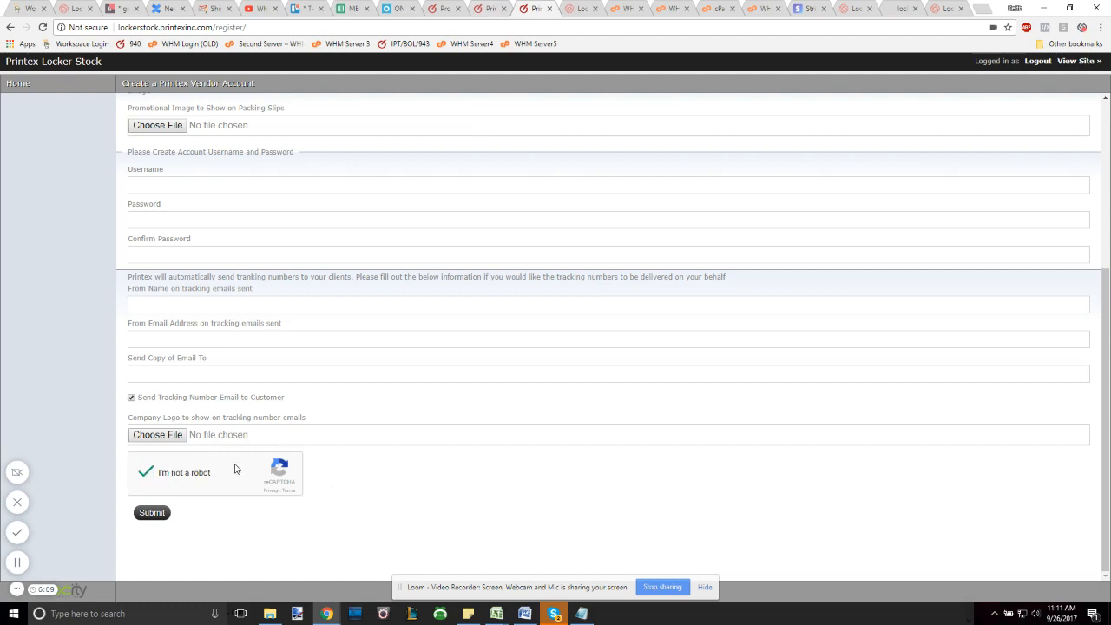
mouse_move(194, 509)
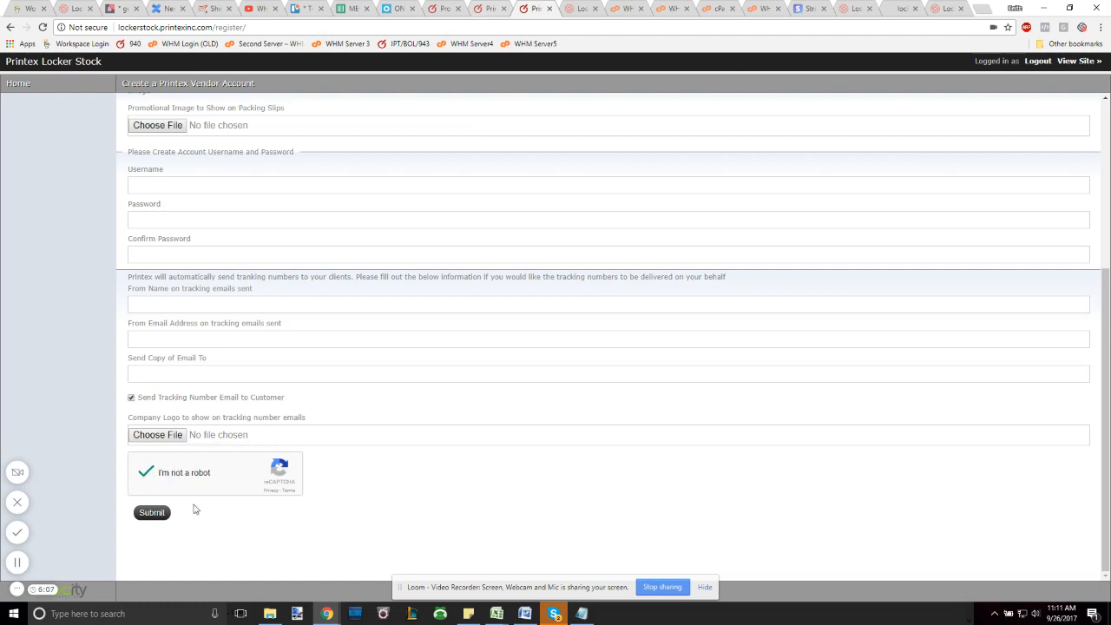
scroll("up", 3)
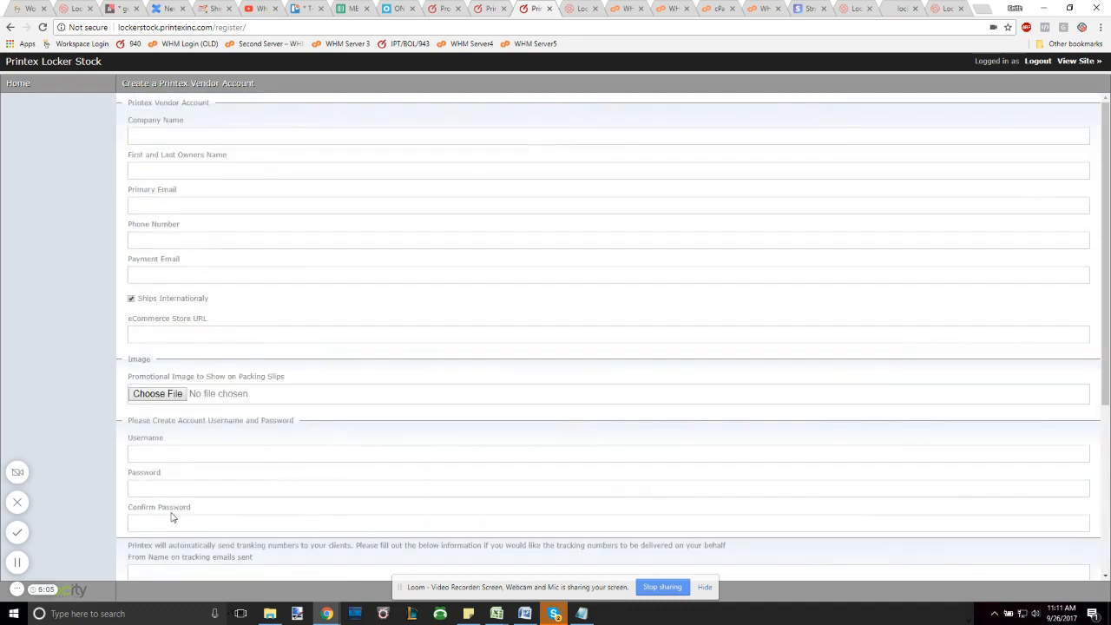
mouse_move(255, 401)
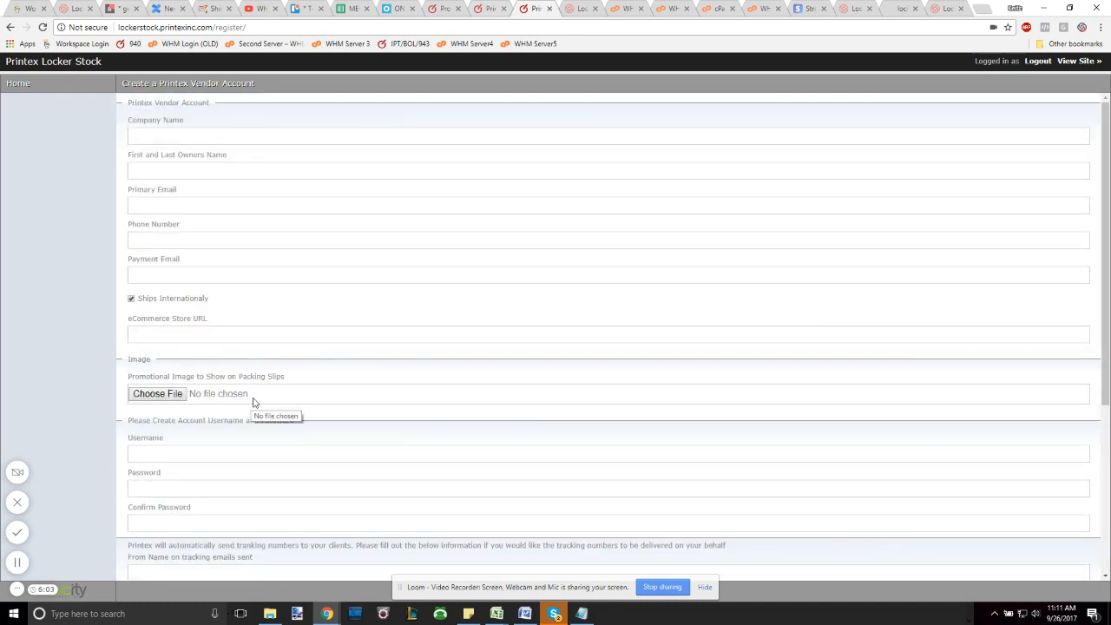